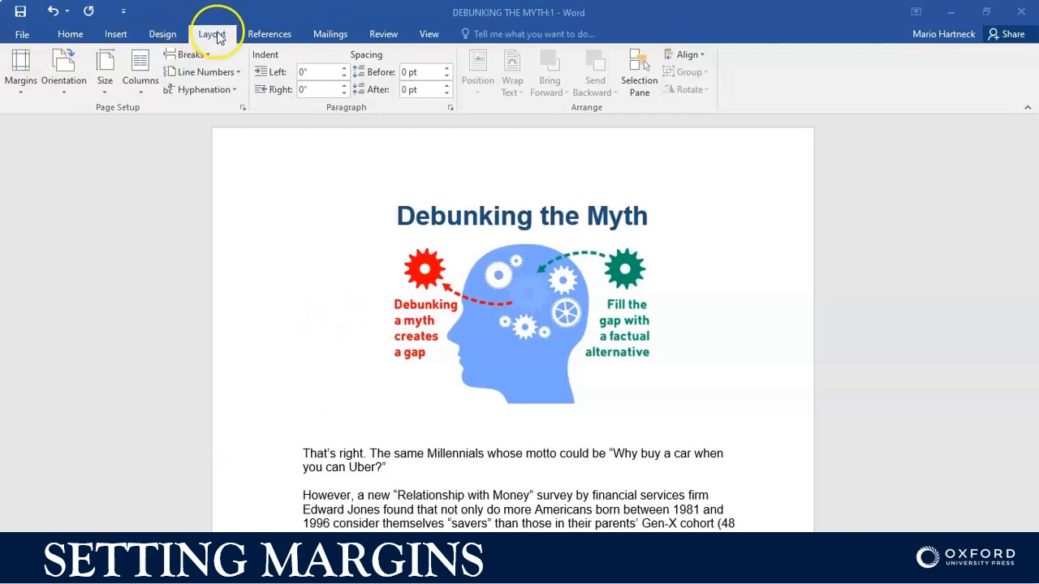
Switch the ribbon to the Layout tab to show page setup options for 'Debunking the Myth'
{"action": "left_click", "coordinate": [212, 34]}
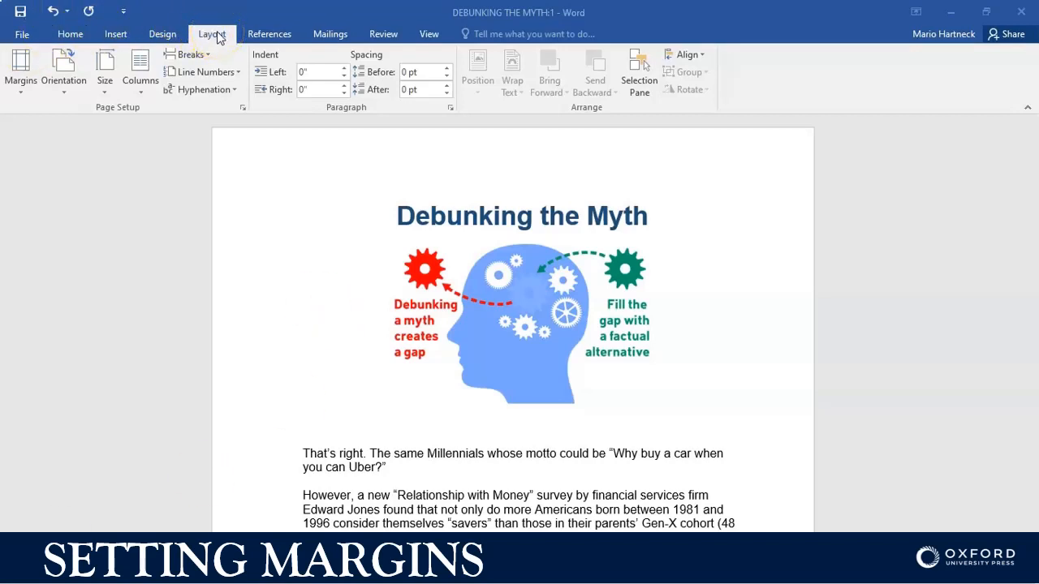
{"action": "mouse_move", "coordinate": [81, 97]}
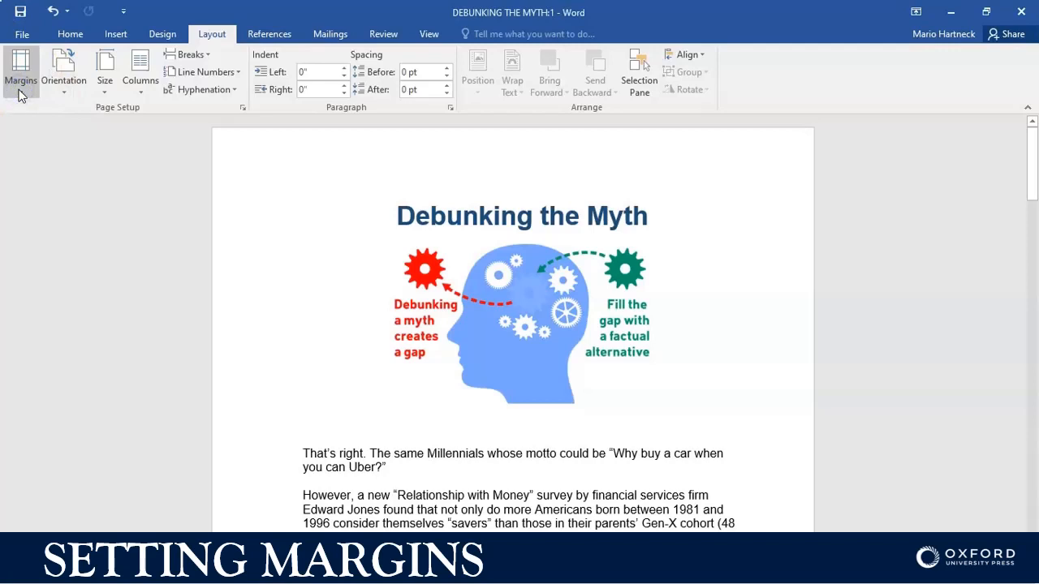
{"action": "left_click", "coordinate": [18, 69]}
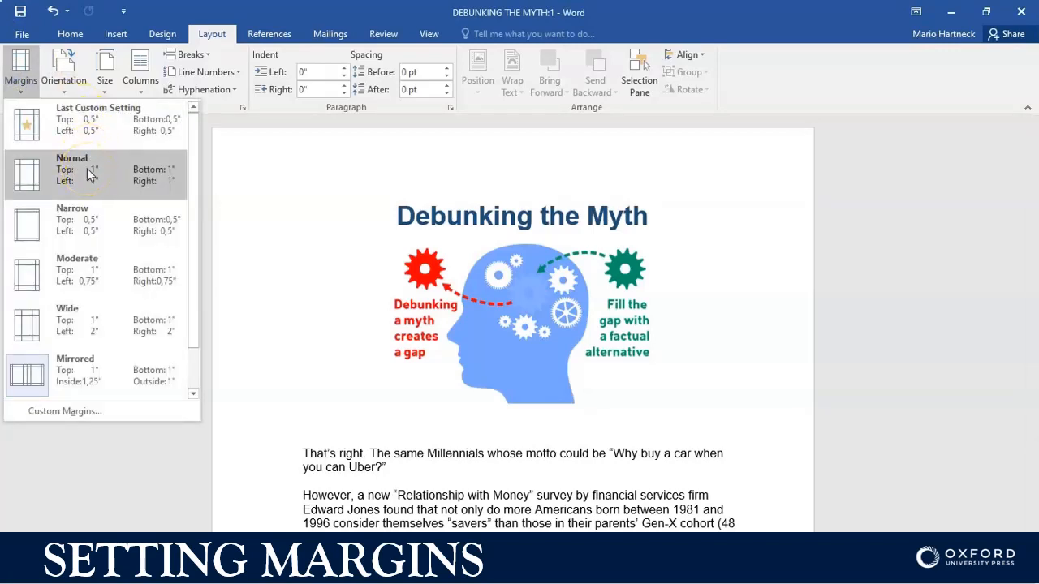
{"action": "mouse_move", "coordinate": [91, 220]}
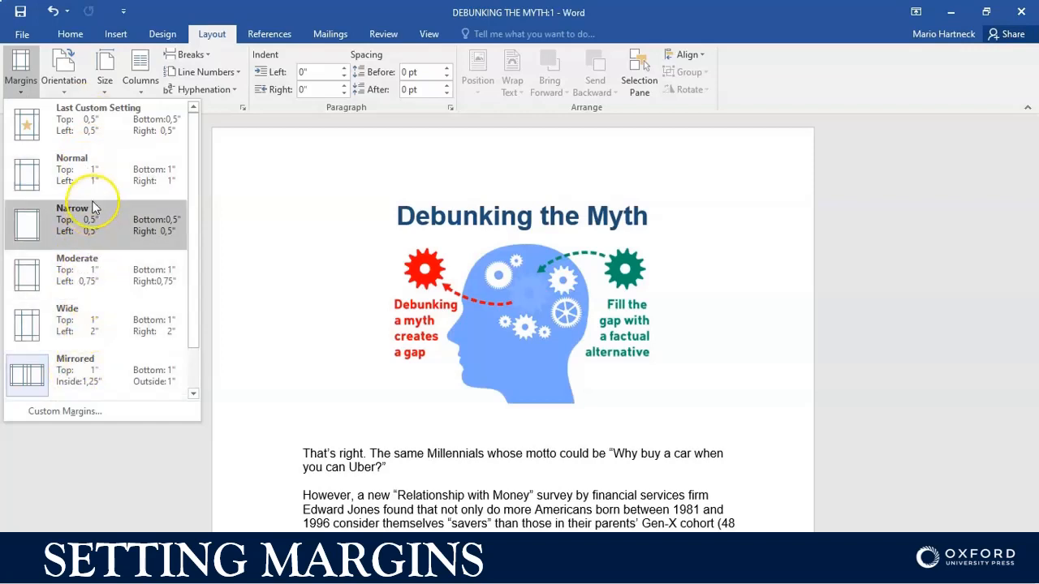
{"action": "mouse_move", "coordinate": [96, 119]}
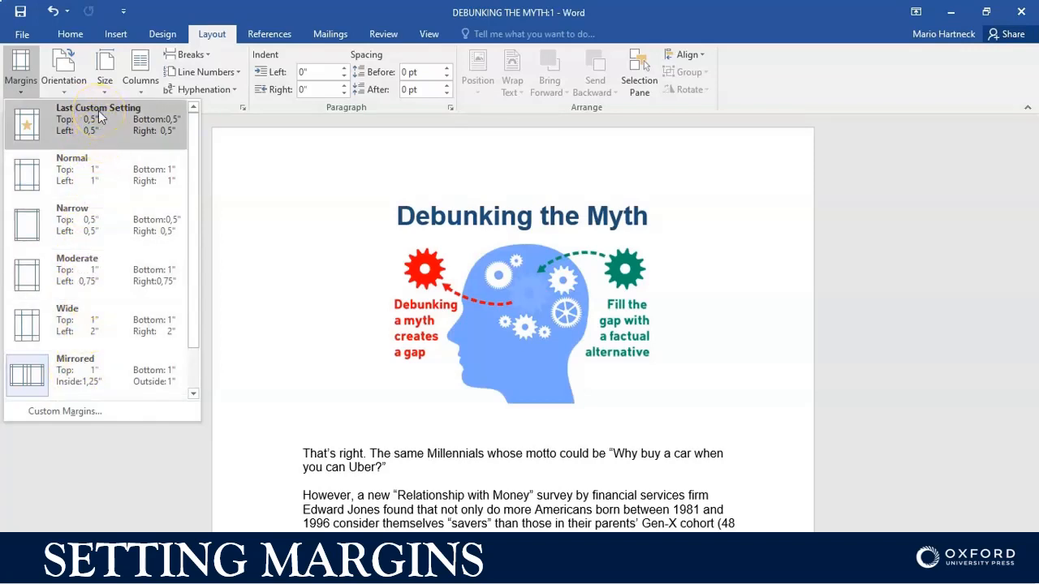
{"action": "mouse_move", "coordinate": [185, 161]}
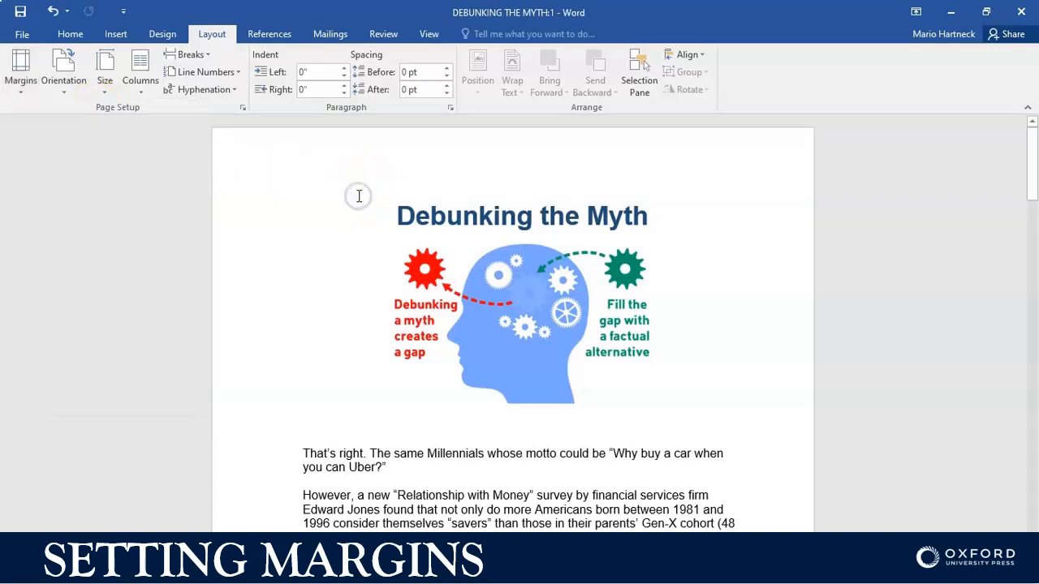
{"action": "scroll", "scroll_direction": "down", "scroll_amount": 3}
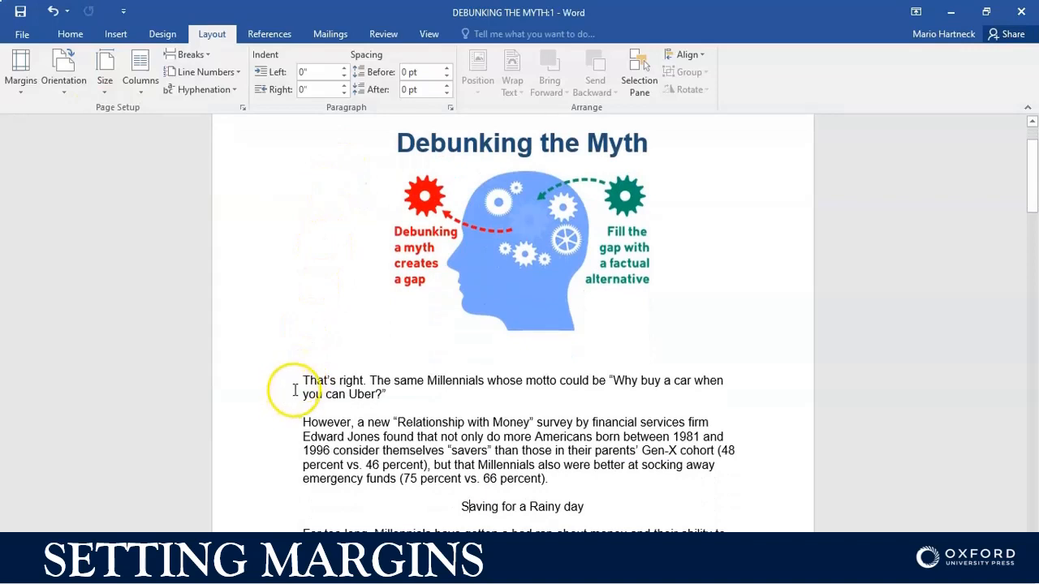
{"action": "mouse_move", "coordinate": [295, 370]}
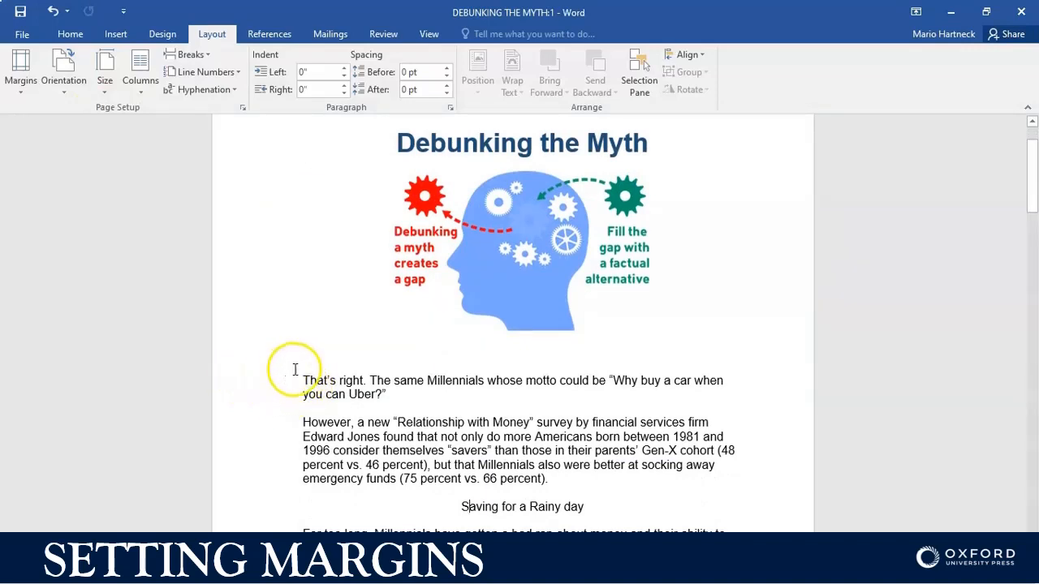
{"action": "mouse_move", "coordinate": [213, 385]}
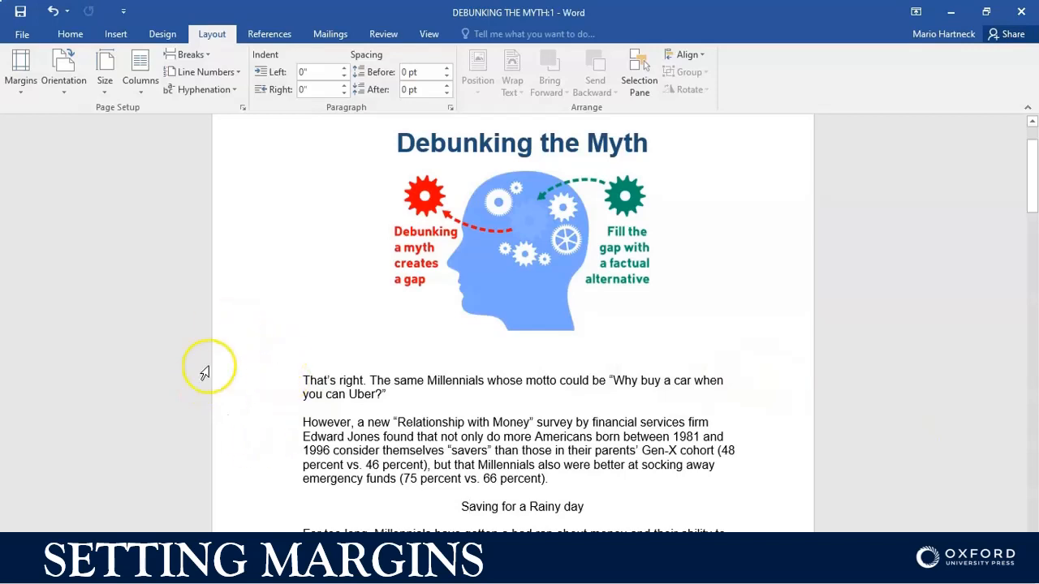
{"action": "mouse_move", "coordinate": [266, 399]}
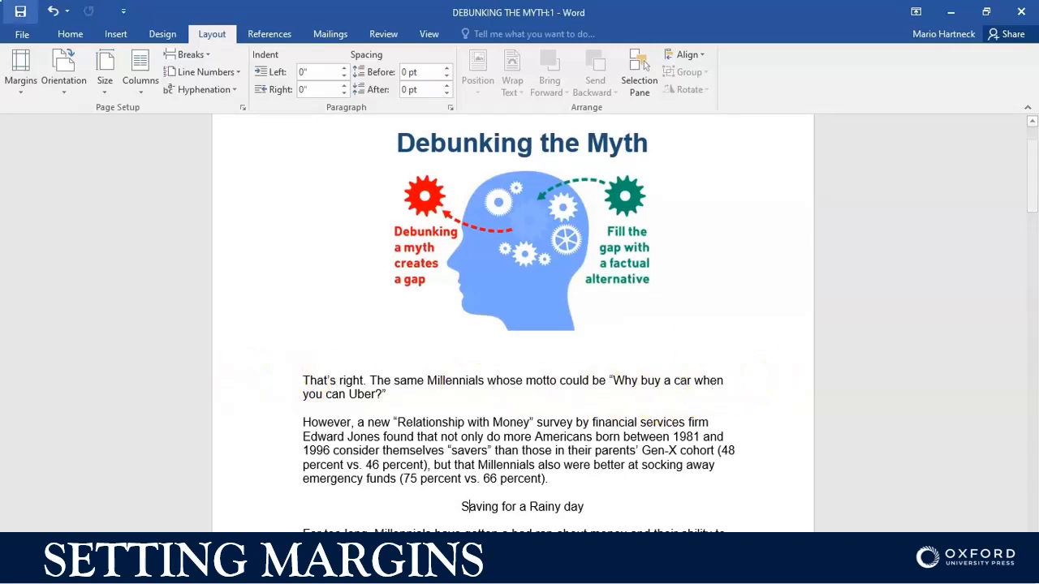
Apply the Last Custom Setting margins, then the Moderate preset (1 inch top/bottom, 0.75 inch sides)
{"action": "left_click", "coordinate": [17, 69]}
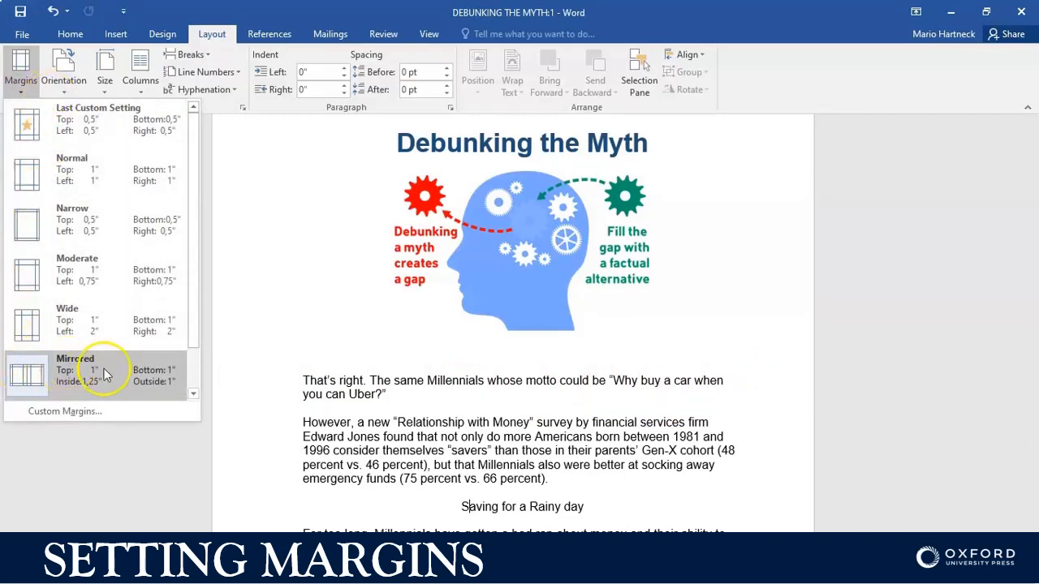
{"action": "mouse_move", "coordinate": [102, 162]}
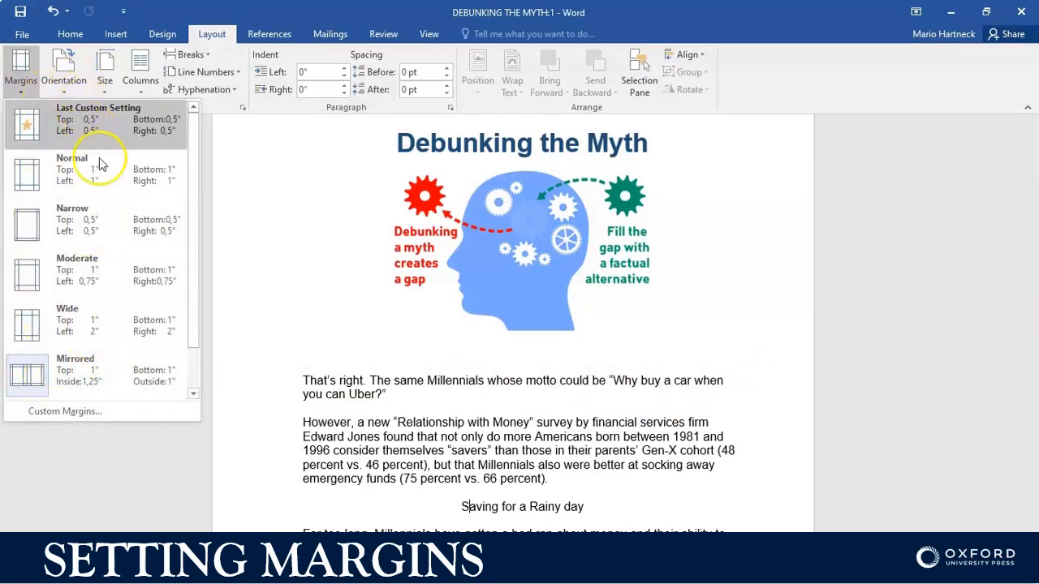
{"action": "left_click", "coordinate": [98, 168]}
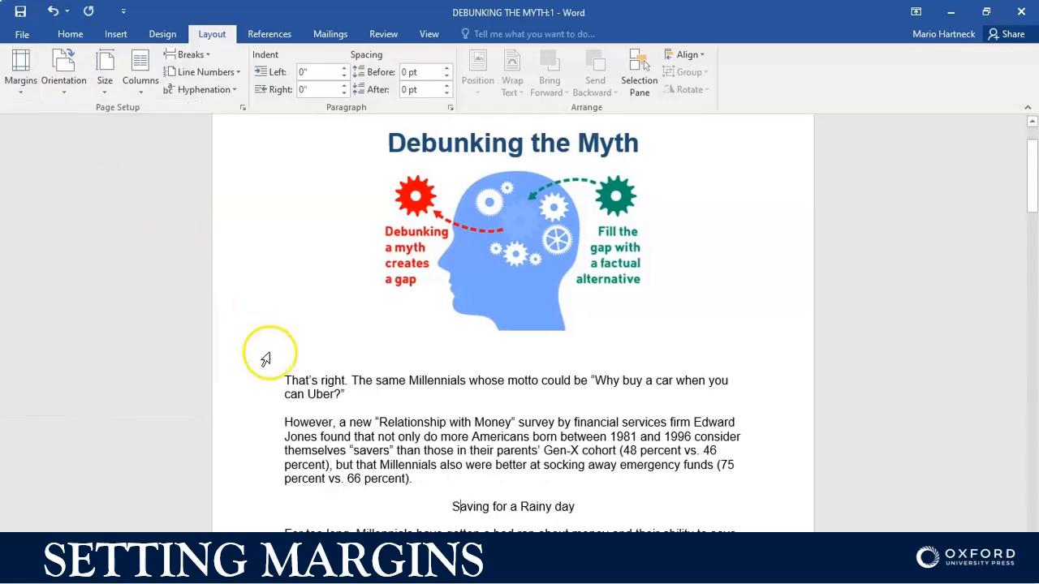
{"action": "left_click", "coordinate": [20, 60]}
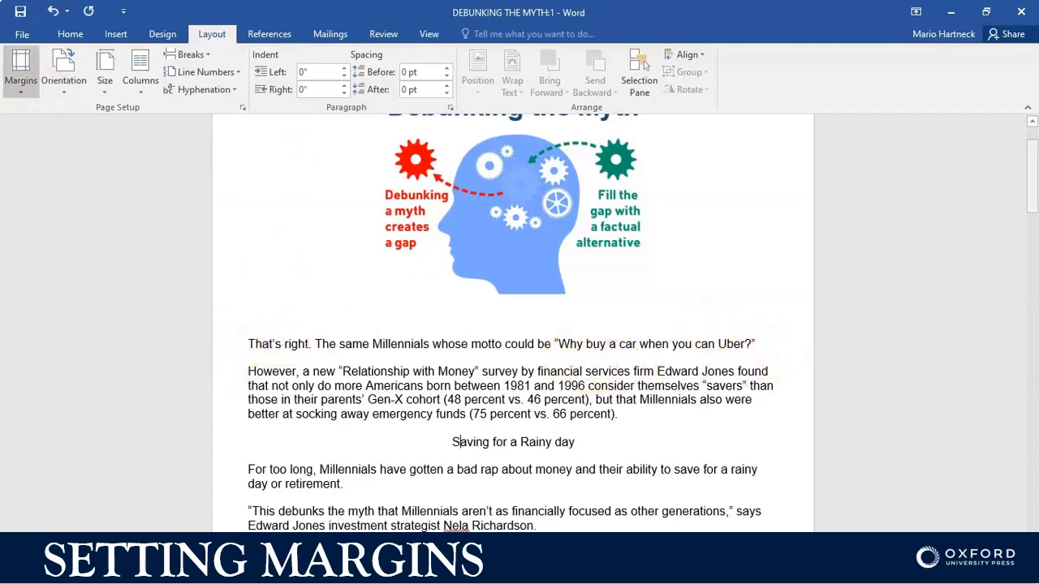
{"action": "left_click", "coordinate": [15, 69]}
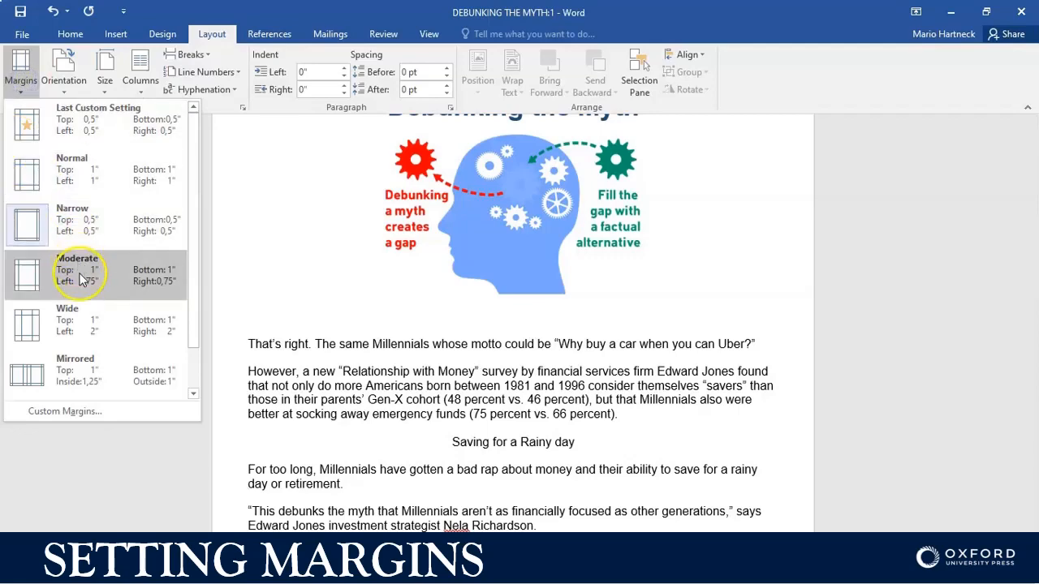
{"action": "left_click", "coordinate": [78, 268]}
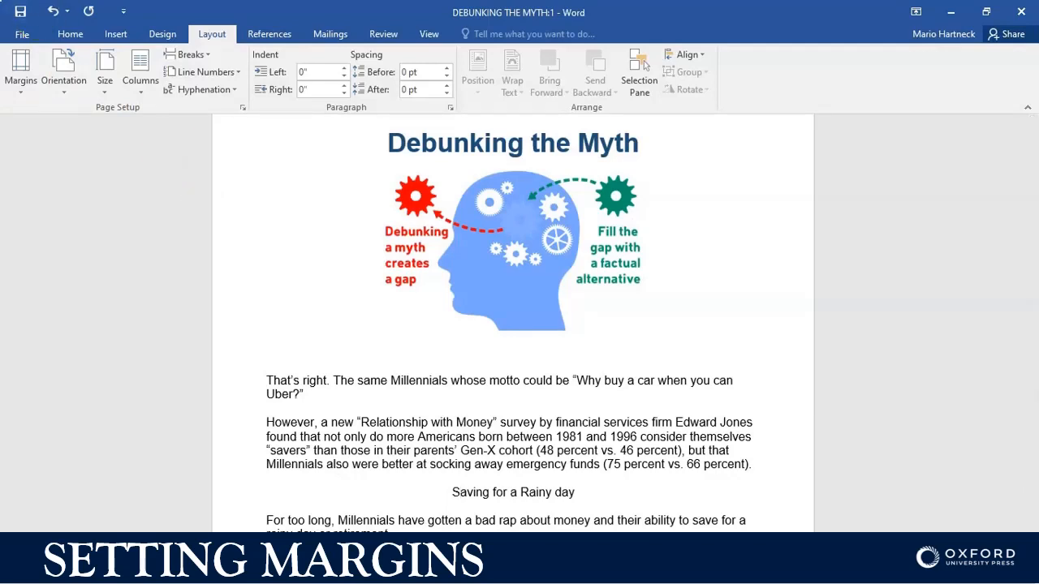
Apply the Wide margin preset with 2-inch left and right margins
{"action": "left_click", "coordinate": [19, 69]}
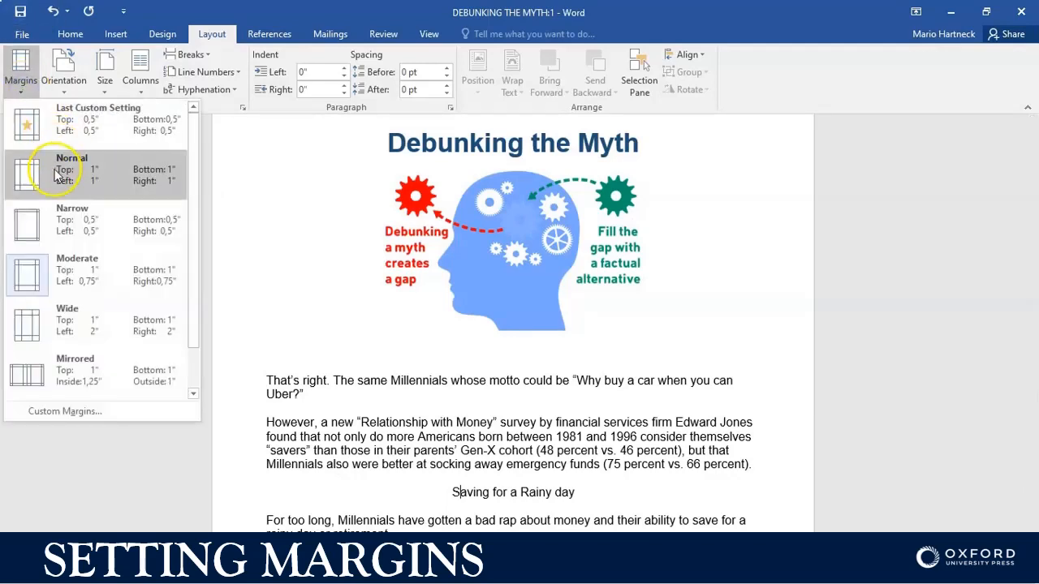
{"action": "left_click", "coordinate": [73, 170]}
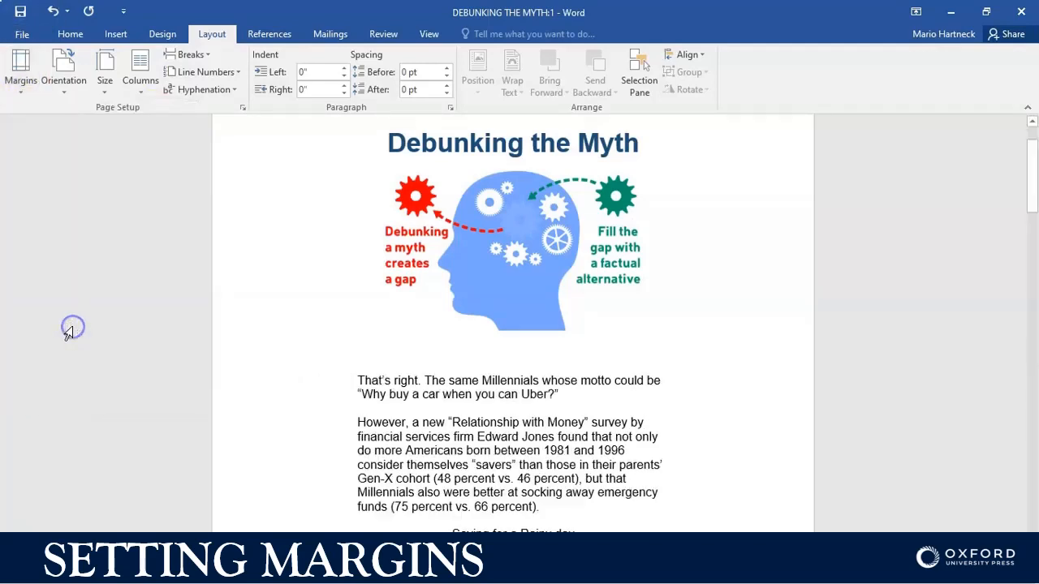
{"action": "mouse_move", "coordinate": [736, 395]}
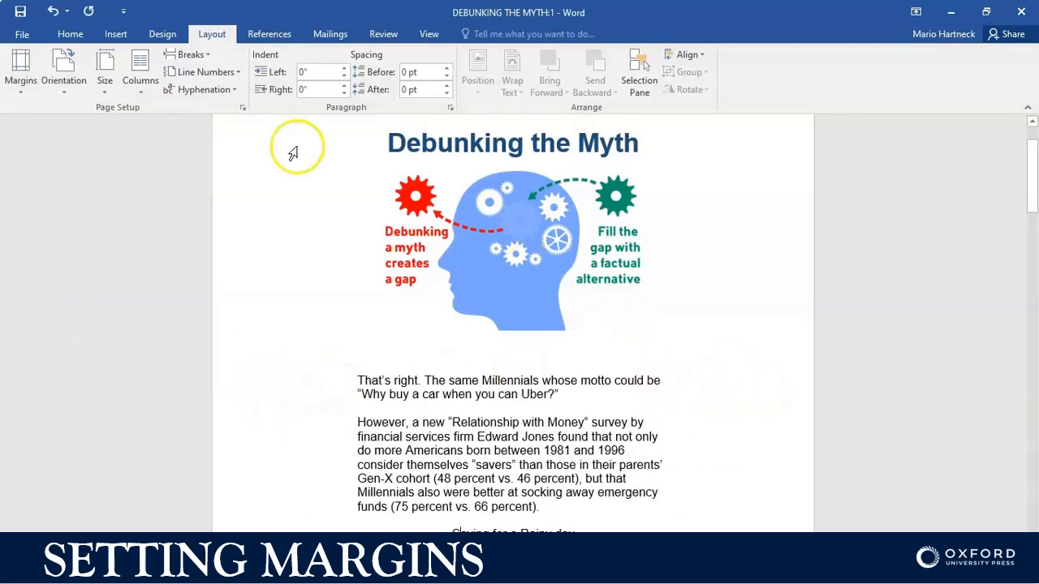
{"action": "left_click", "coordinate": [18, 69]}
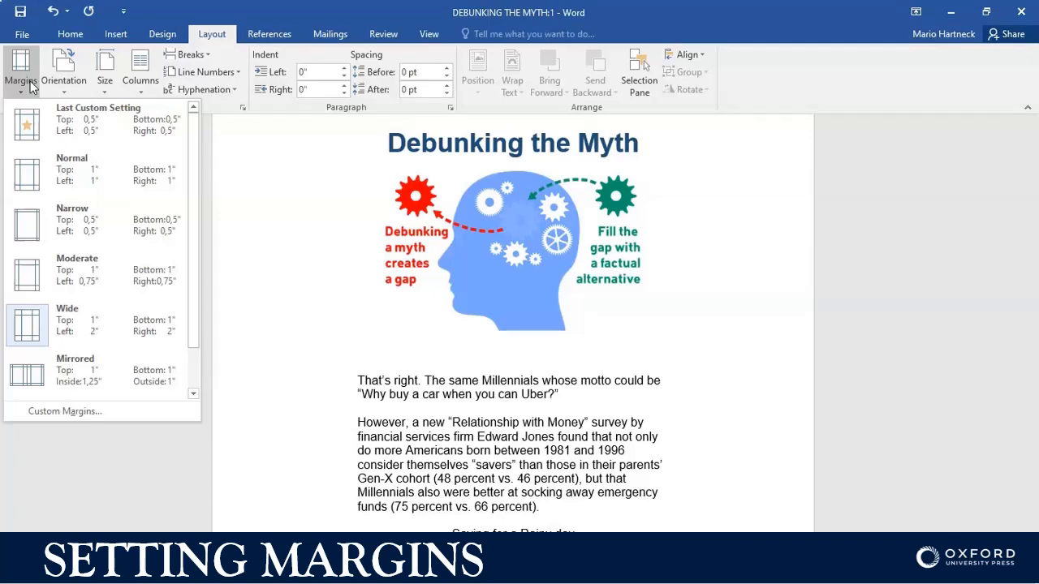
{"action": "mouse_move", "coordinate": [77, 244]}
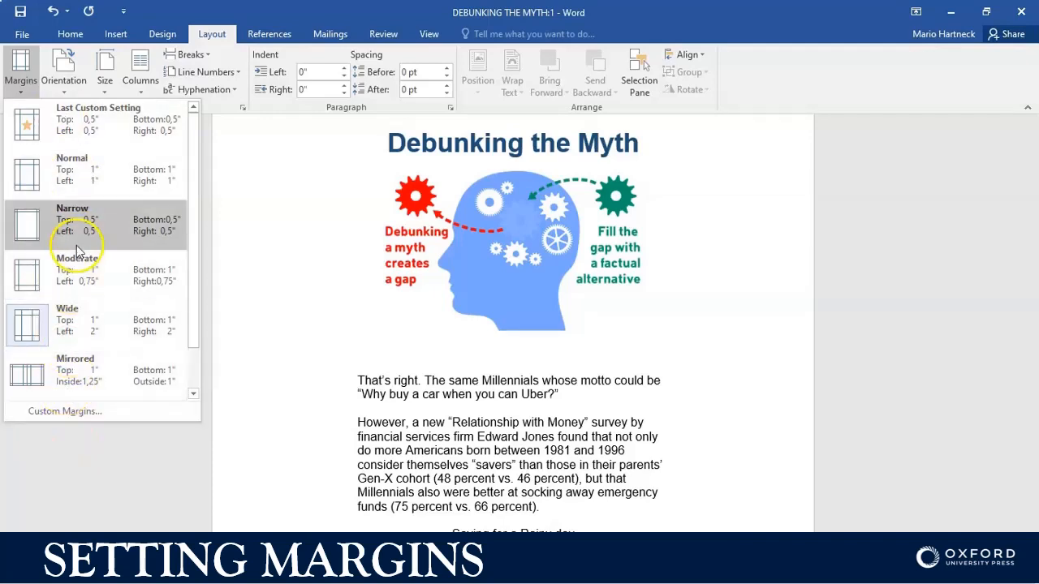
{"action": "mouse_move", "coordinate": [68, 411]}
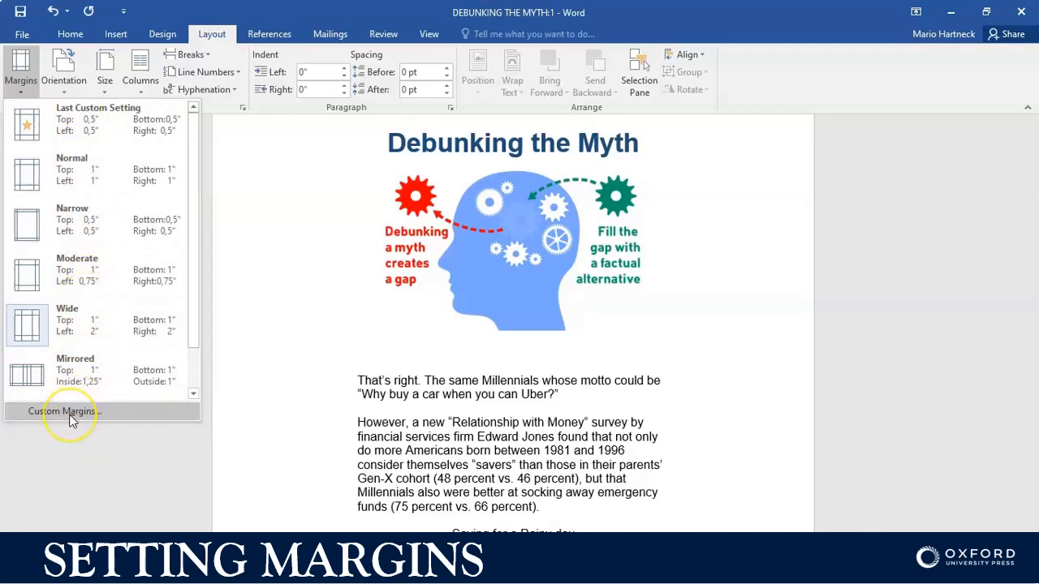
{"action": "left_click", "coordinate": [63, 412]}
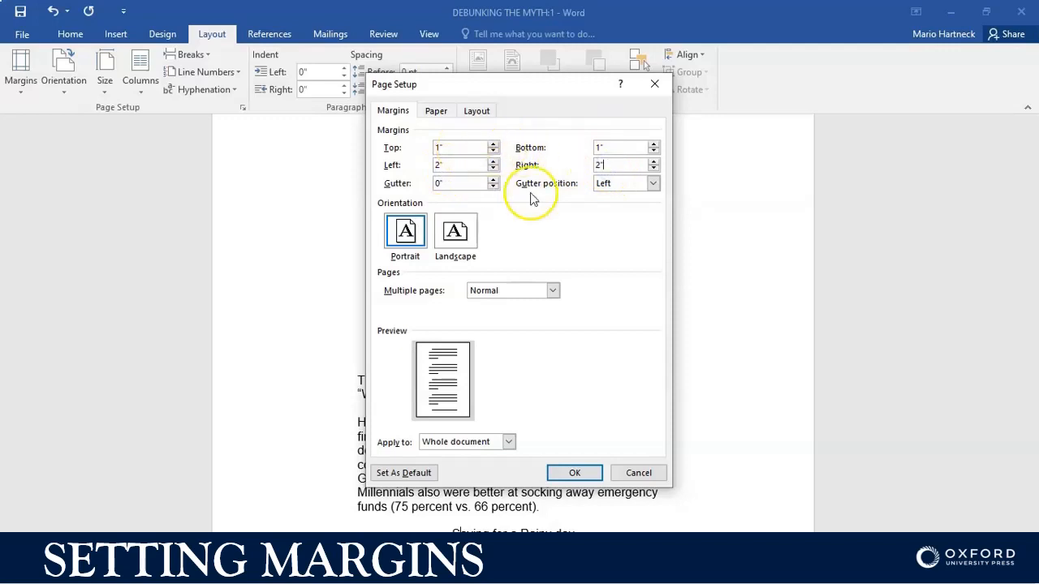
{"action": "left_click", "coordinate": [617, 165]}
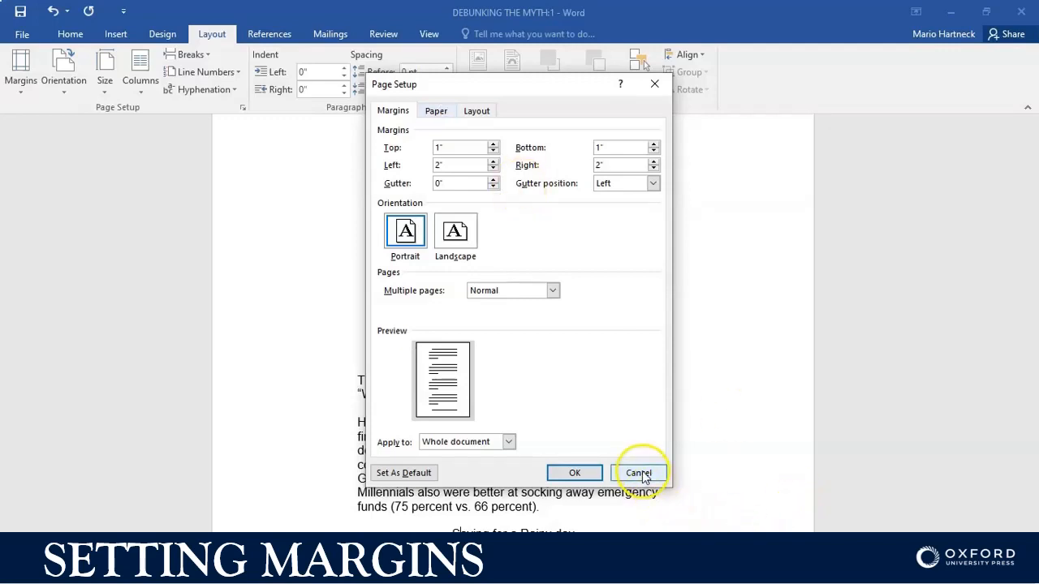
{"action": "left_click", "coordinate": [640, 473]}
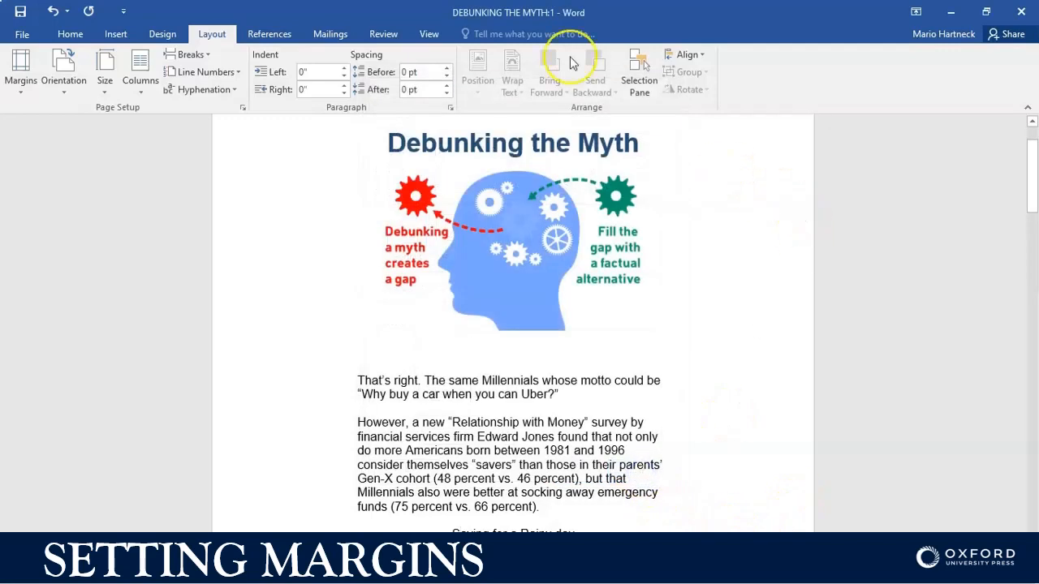
{"action": "left_click", "coordinate": [28, 34]}
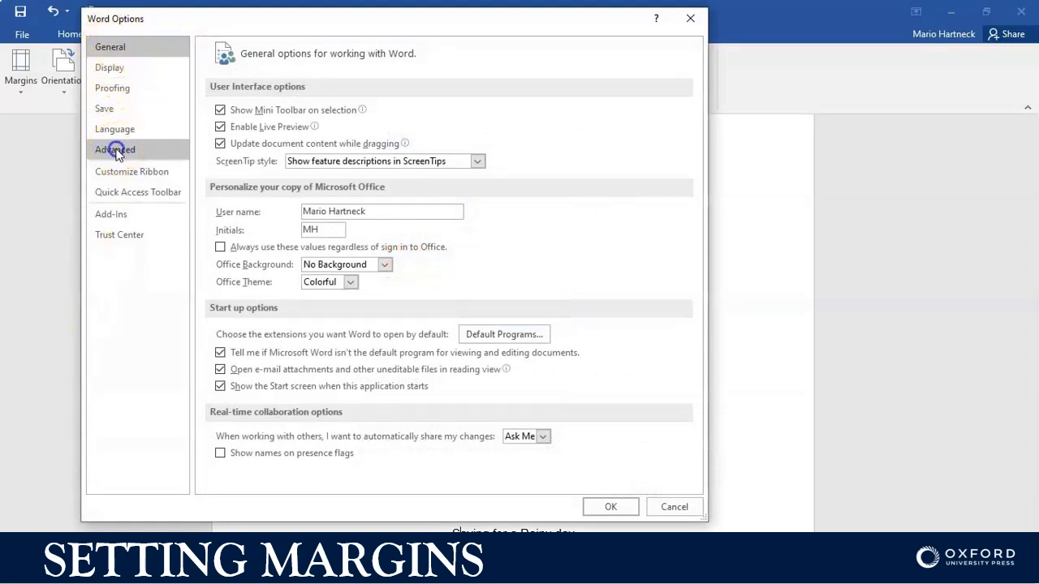
Go to Advanced options and scroll down to 'Show measurements in units of', currently inches
{"action": "left_click", "coordinate": [114, 150]}
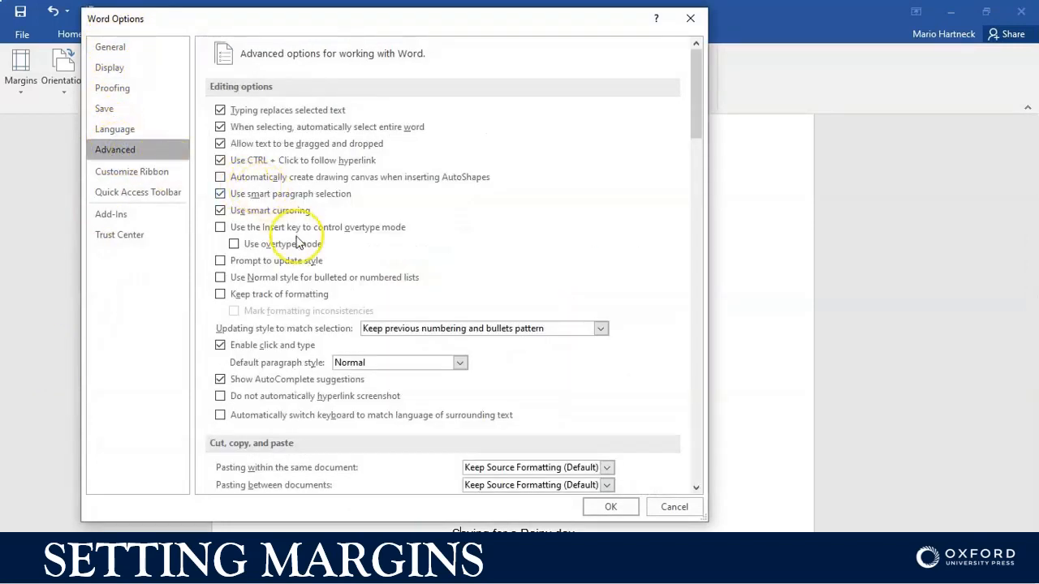
{"action": "scroll", "scroll_direction": "down", "scroll_amount": 3}
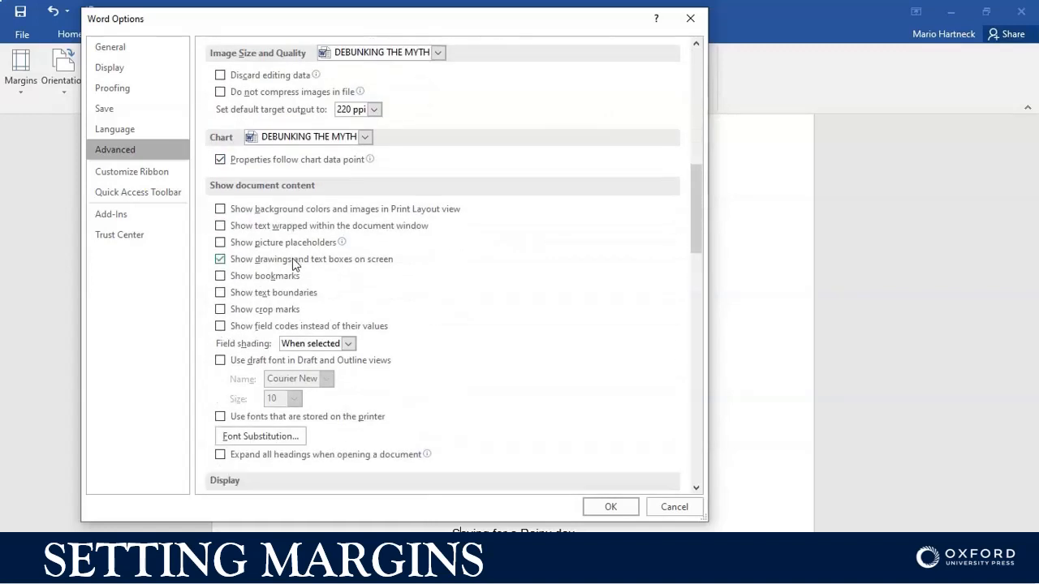
{"action": "scroll", "scroll_direction": "down", "scroll_amount": 3}
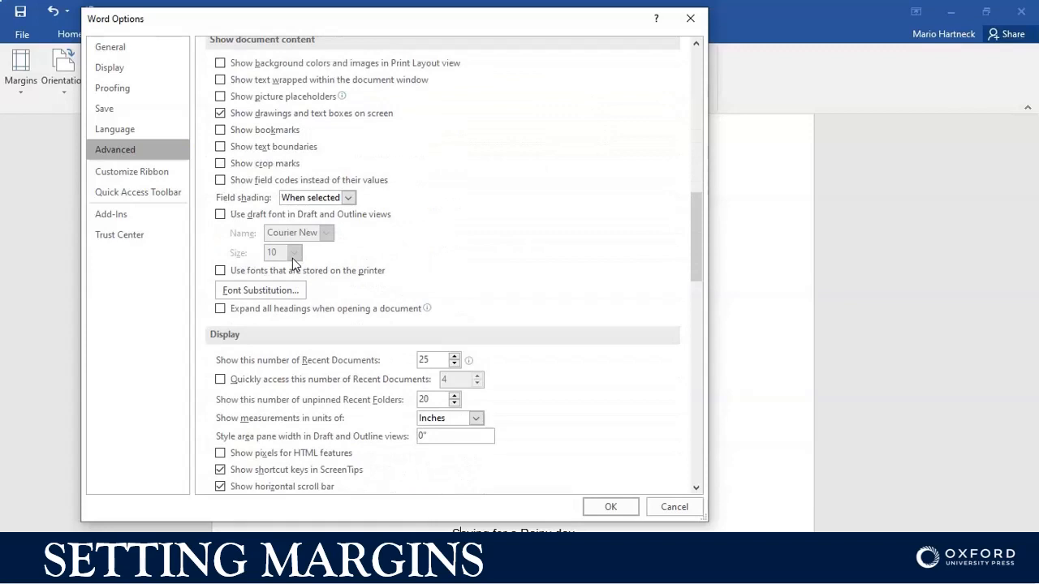
{"action": "scroll", "scroll_direction": "down", "scroll_amount": 3}
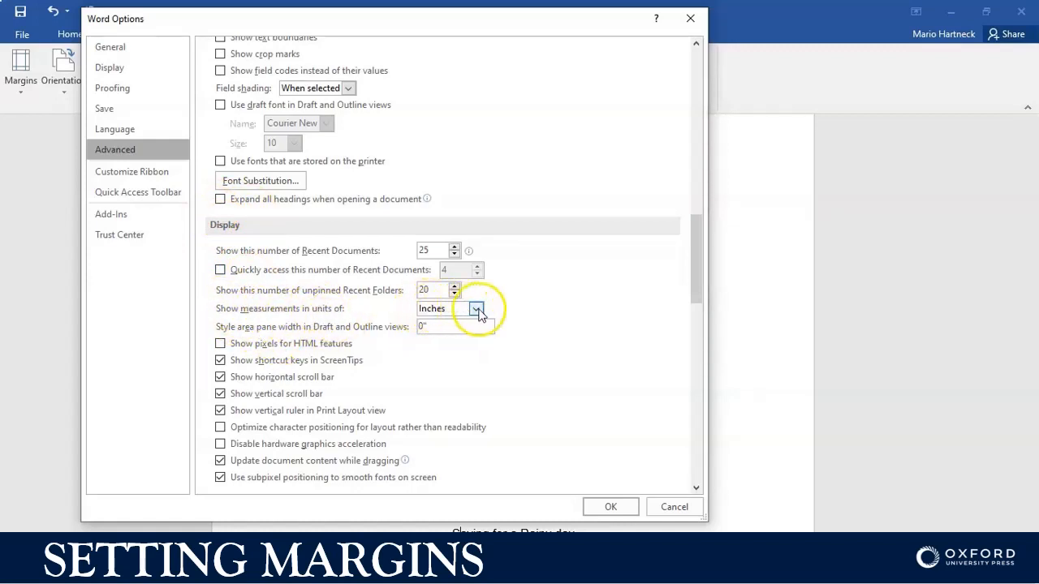
Set 'Show measurements in units of' to Centimeters and close Word Options
{"action": "left_click", "coordinate": [478, 308]}
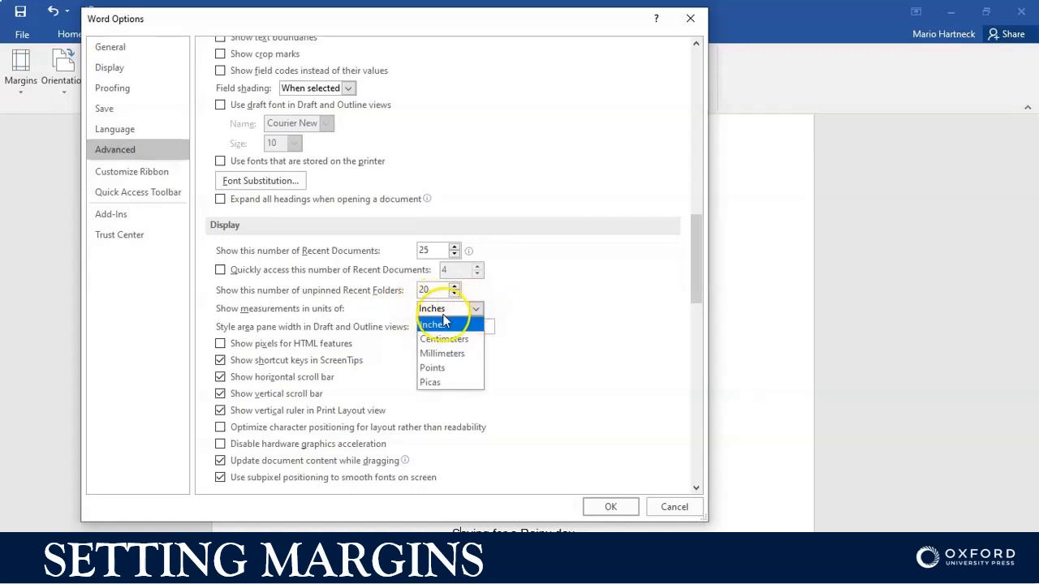
{"action": "mouse_move", "coordinate": [446, 338]}
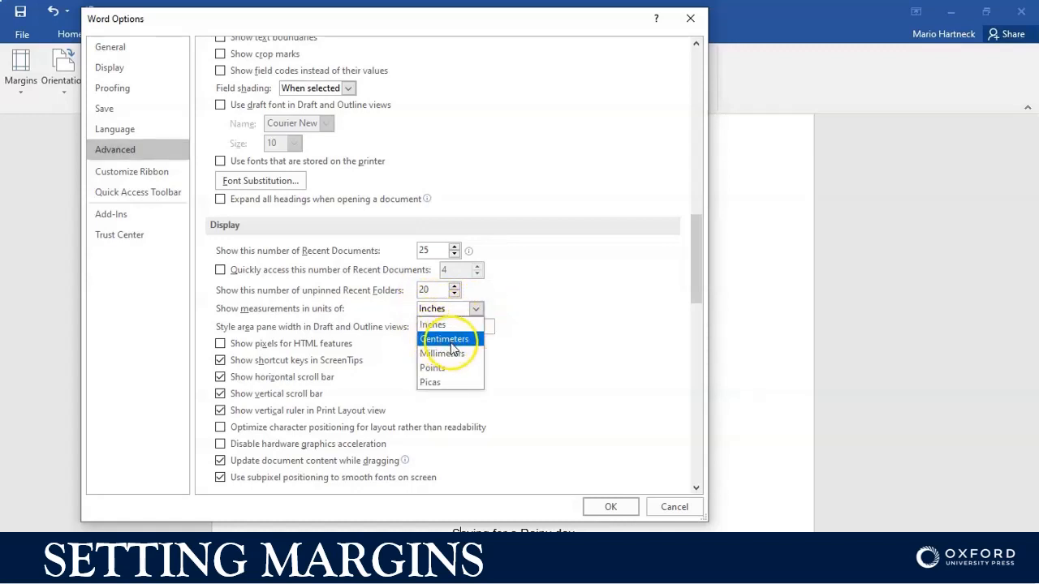
{"action": "mouse_move", "coordinate": [431, 382]}
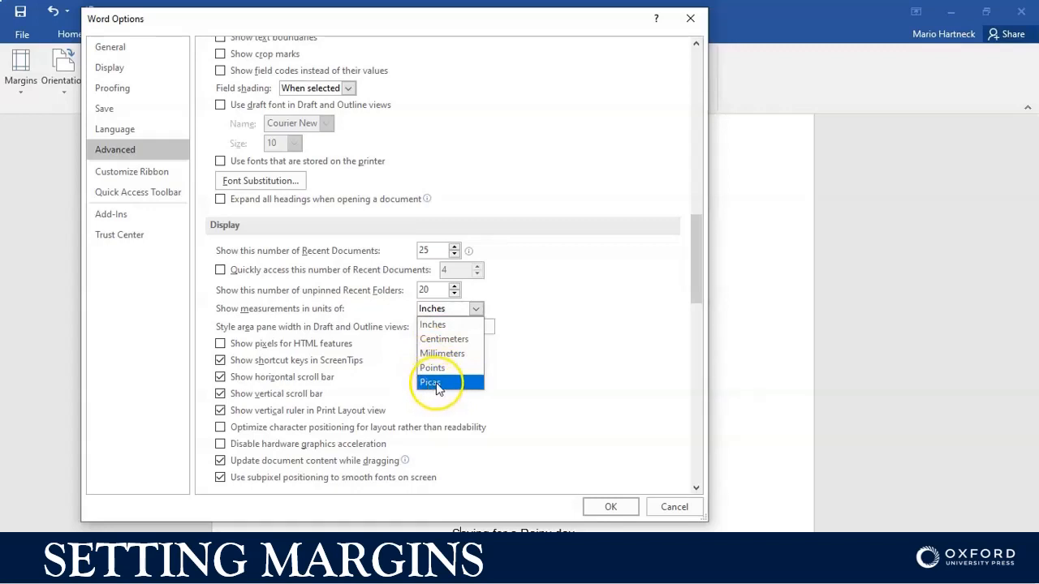
{"action": "mouse_move", "coordinate": [448, 353]}
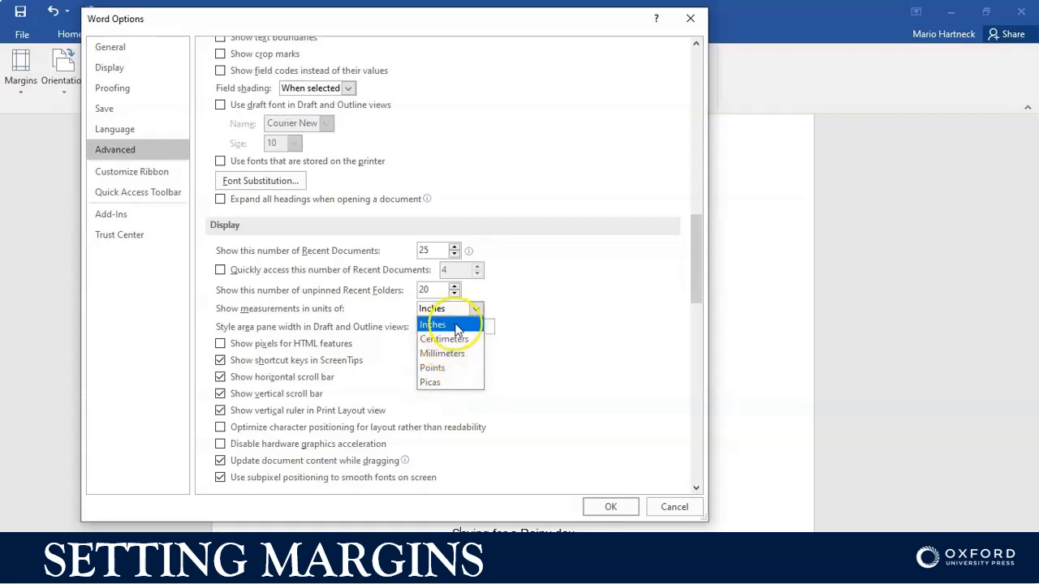
{"action": "mouse_move", "coordinate": [446, 338]}
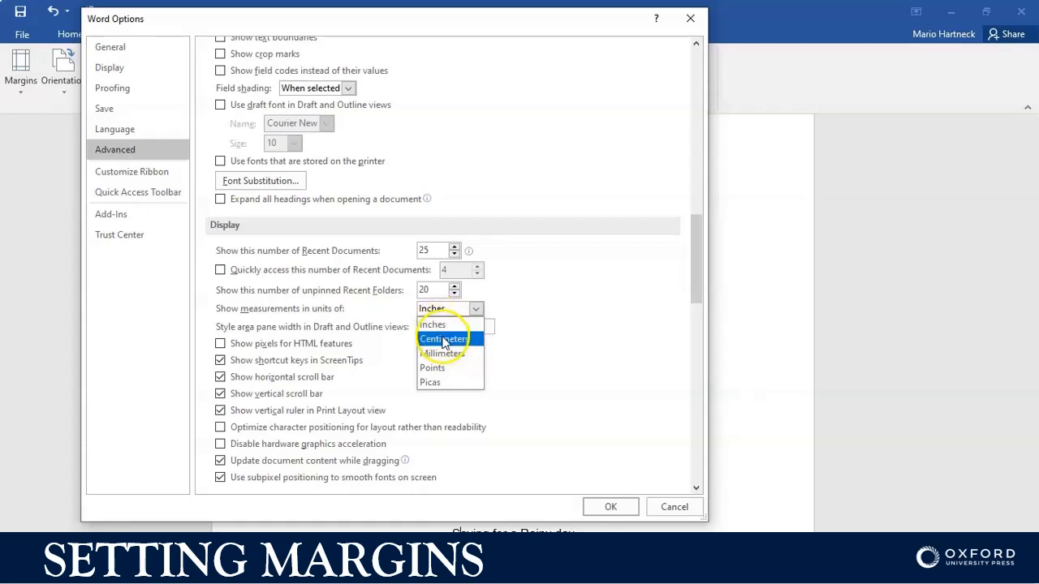
{"action": "left_click", "coordinate": [444, 338]}
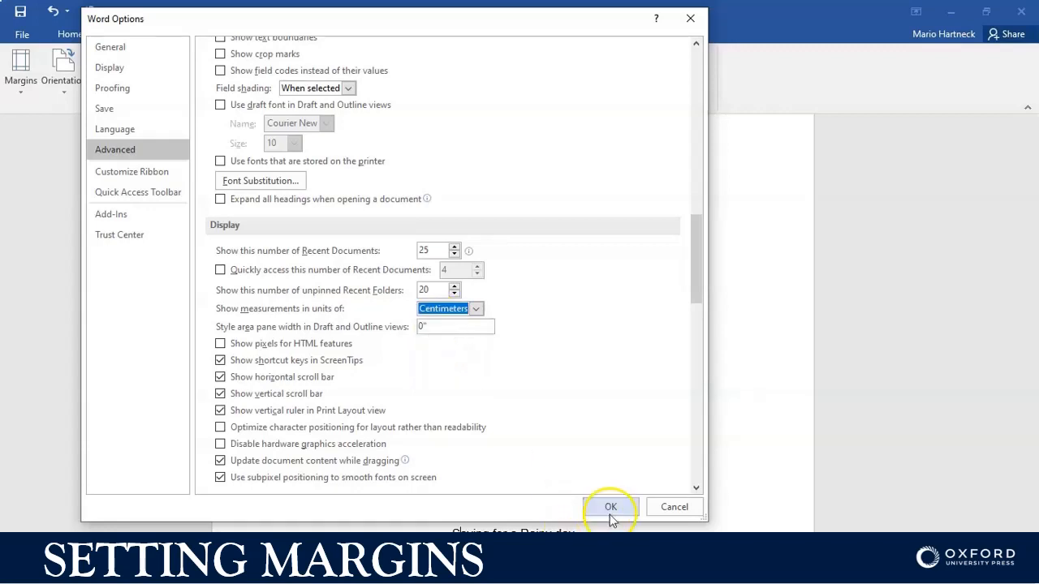
{"action": "left_click", "coordinate": [611, 507]}
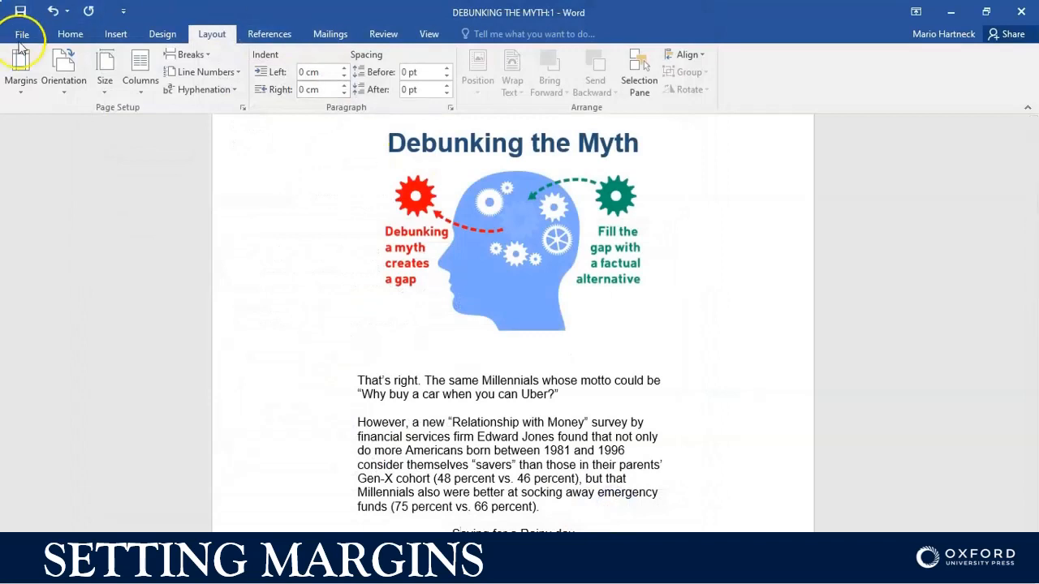
Open Margins > Custom Margins, showing 2.54 cm top/bottom and 5.08 cm sides
{"action": "left_click", "coordinate": [20, 61]}
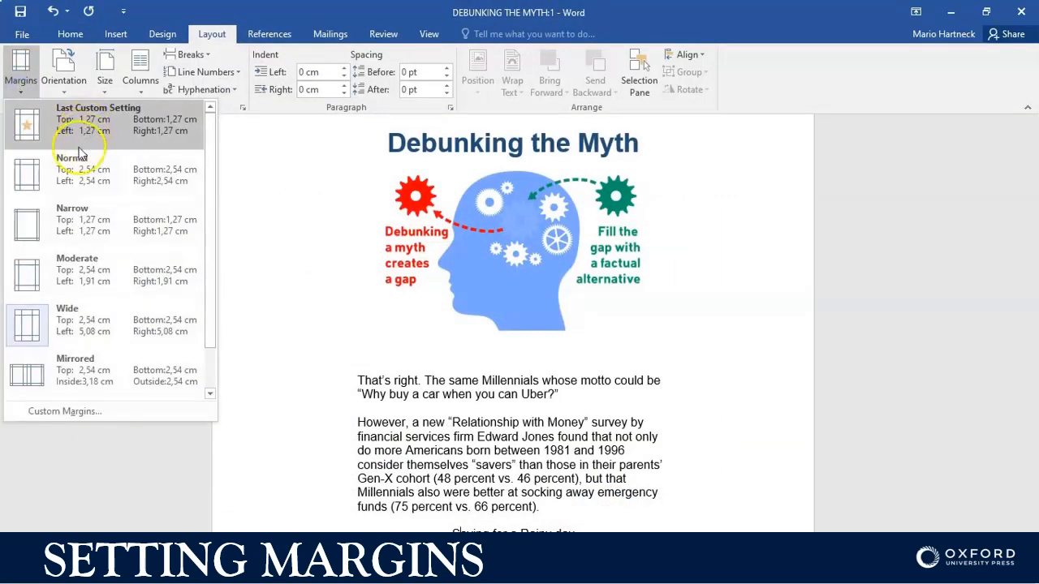
{"action": "mouse_move", "coordinate": [122, 256]}
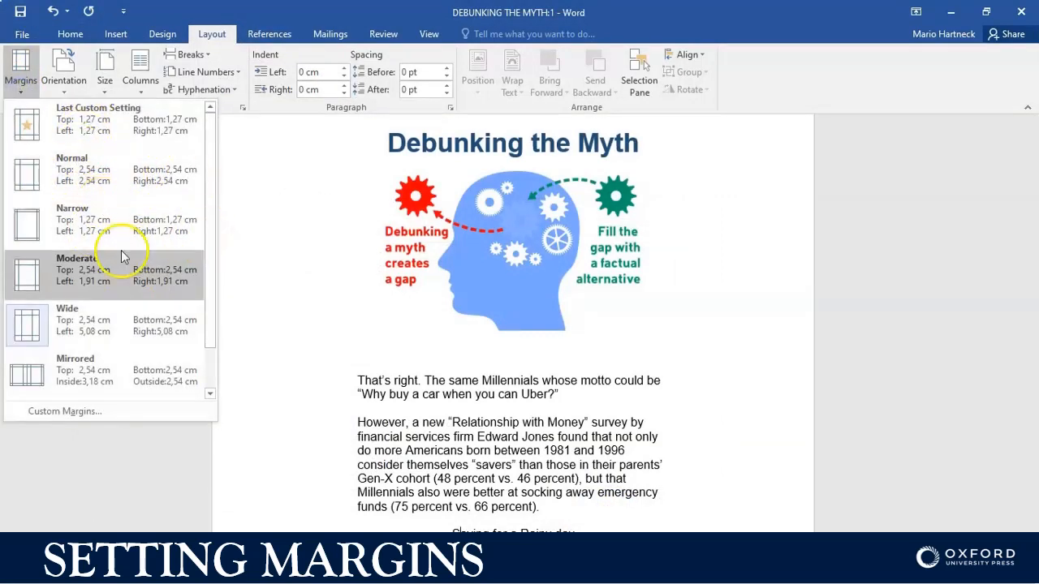
{"action": "mouse_move", "coordinate": [130, 282]}
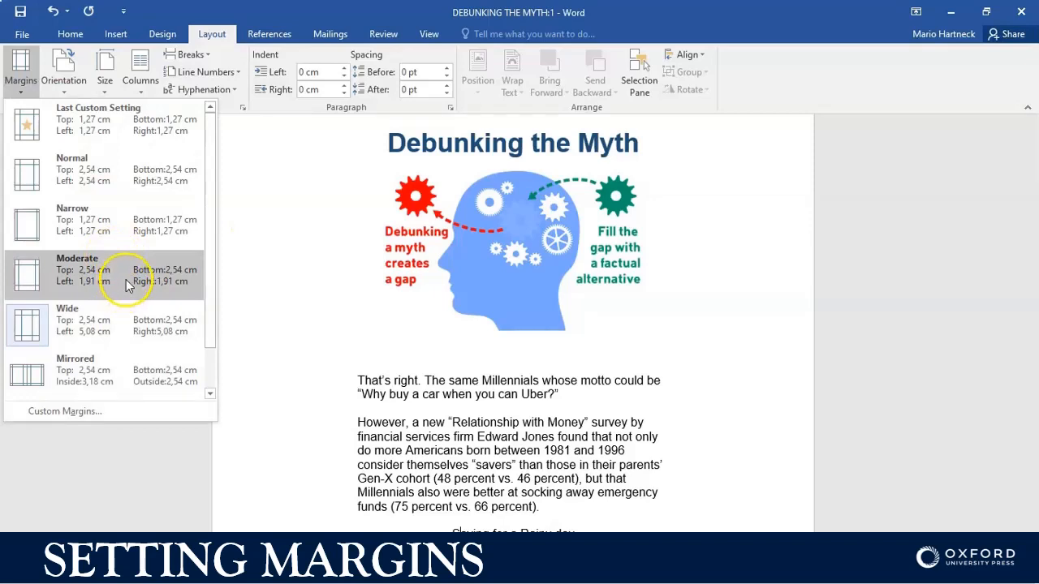
{"action": "left_click", "coordinate": [64, 412]}
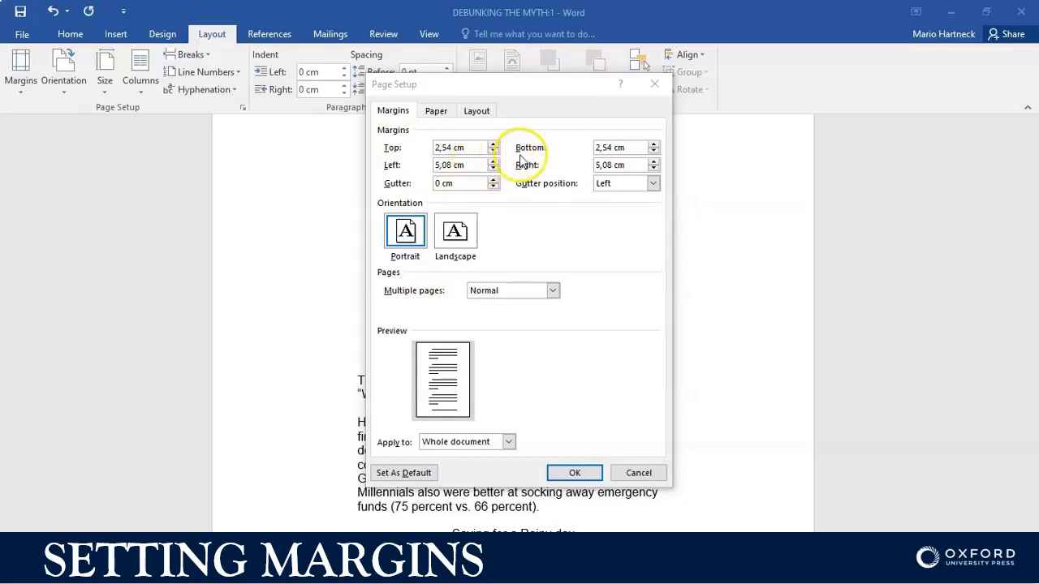
{"action": "mouse_move", "coordinate": [616, 165]}
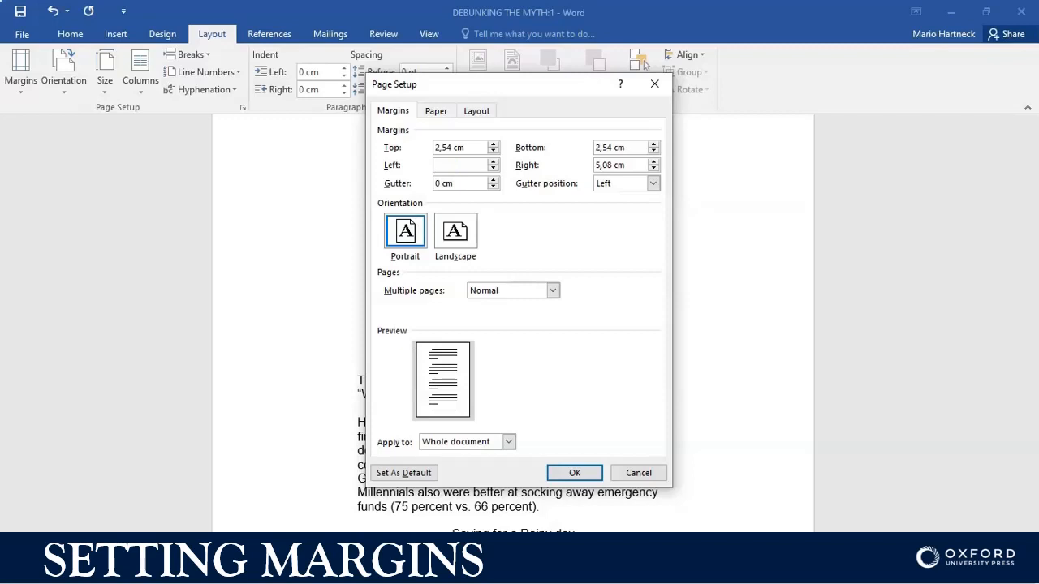
Set left and right margins to 3,17 cm, apply, and reopen Custom Margins
{"action": "type", "text": "3"}
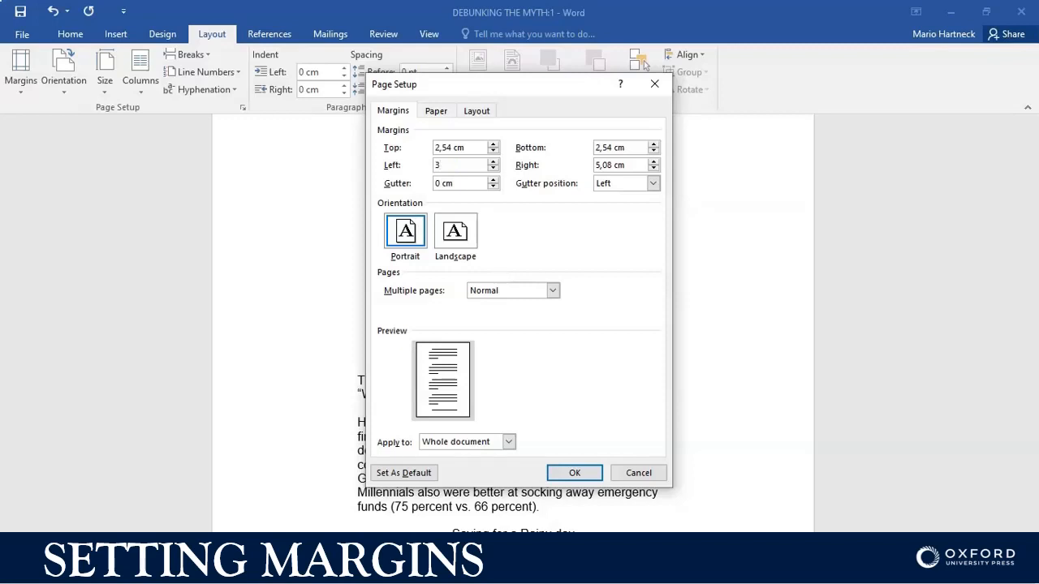
{"action": "type", "text": ","}
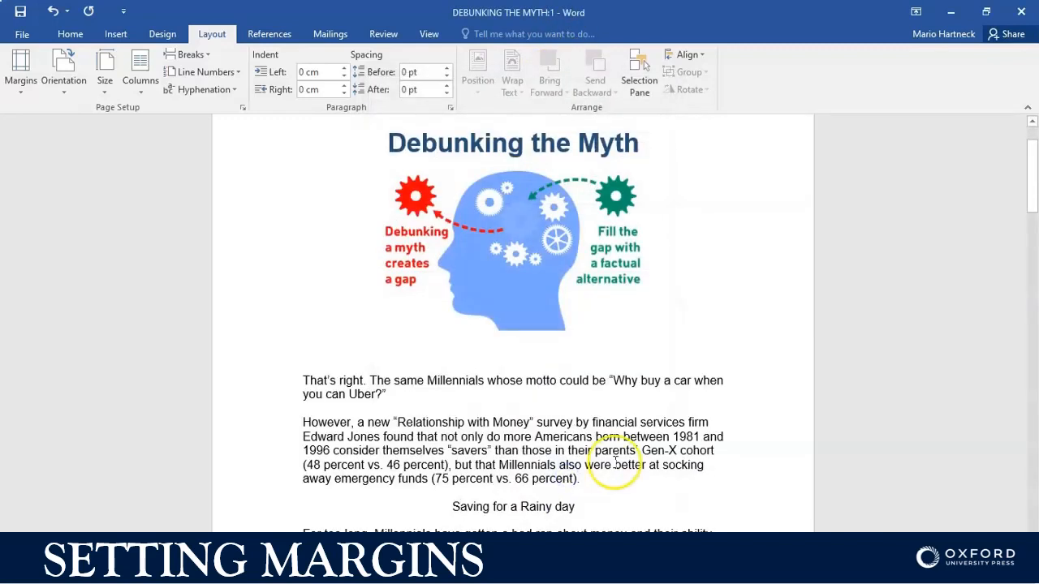
{"action": "left_click", "coordinate": [18, 68]}
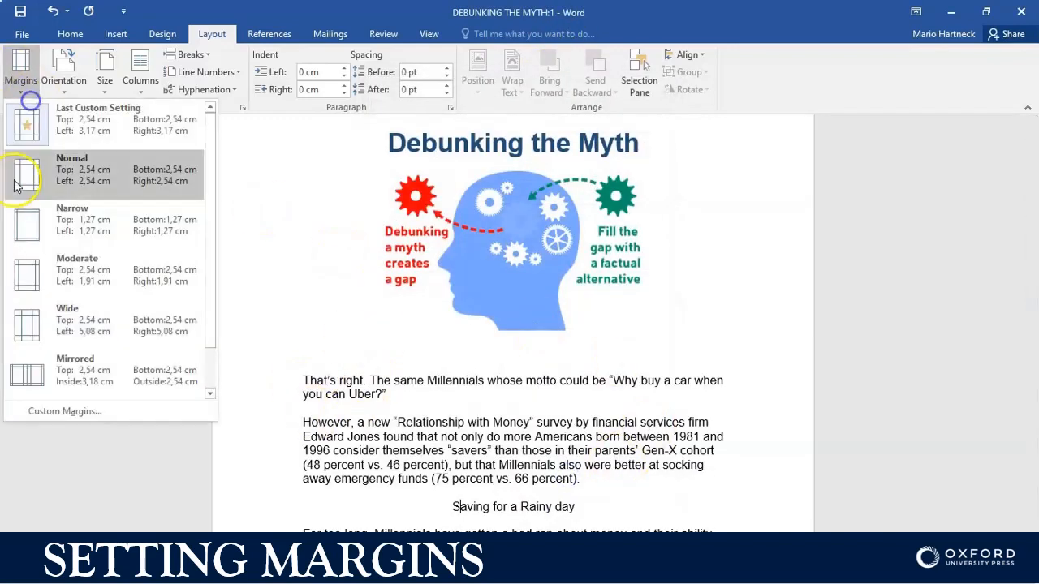
{"action": "left_click", "coordinate": [63, 411]}
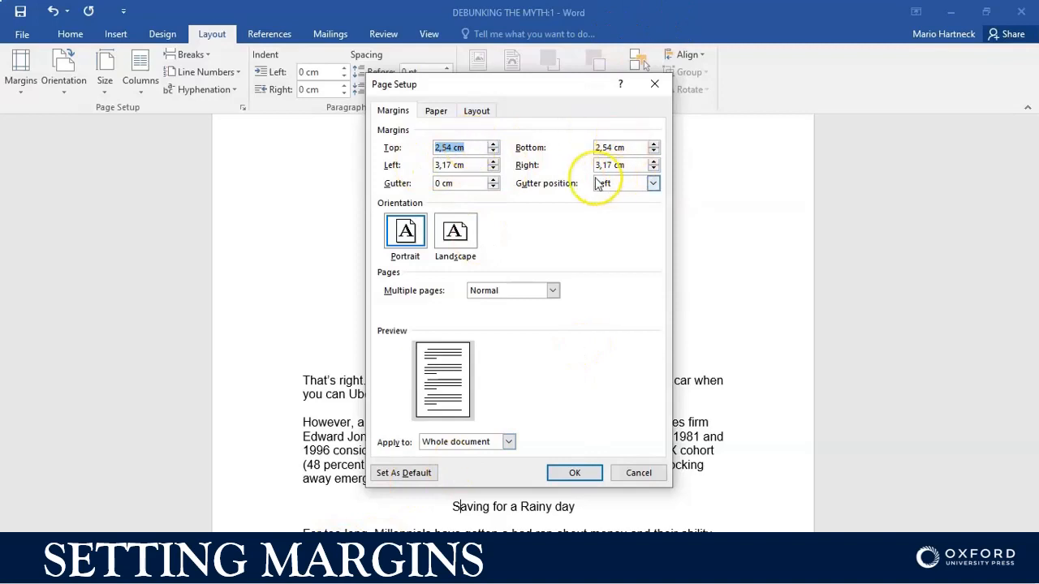
{"action": "mouse_move", "coordinate": [412, 473]}
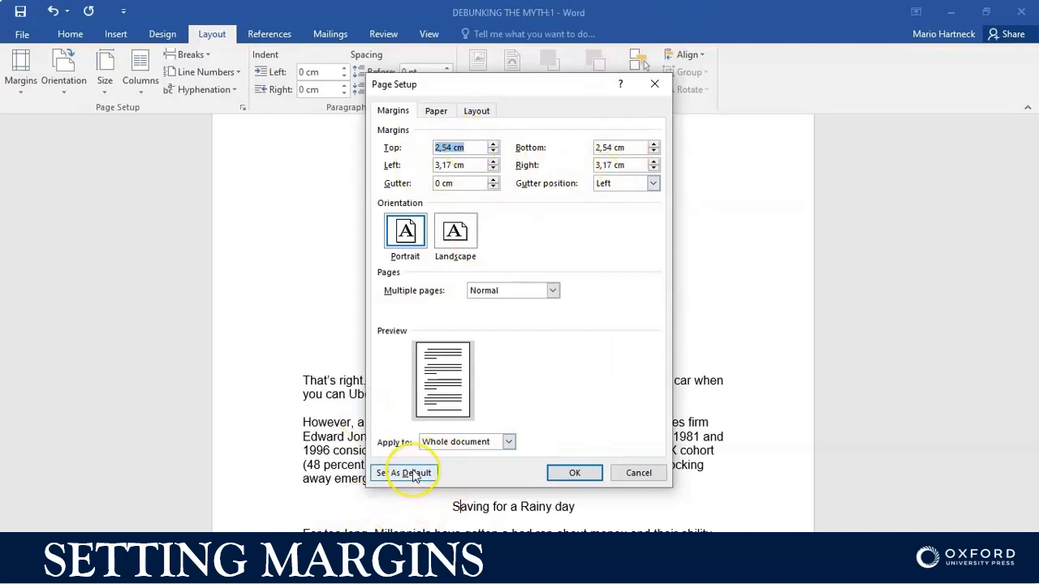
Choose Set As Default in Page Setup, bringing up the default-settings confirmation
{"action": "left_click", "coordinate": [403, 473]}
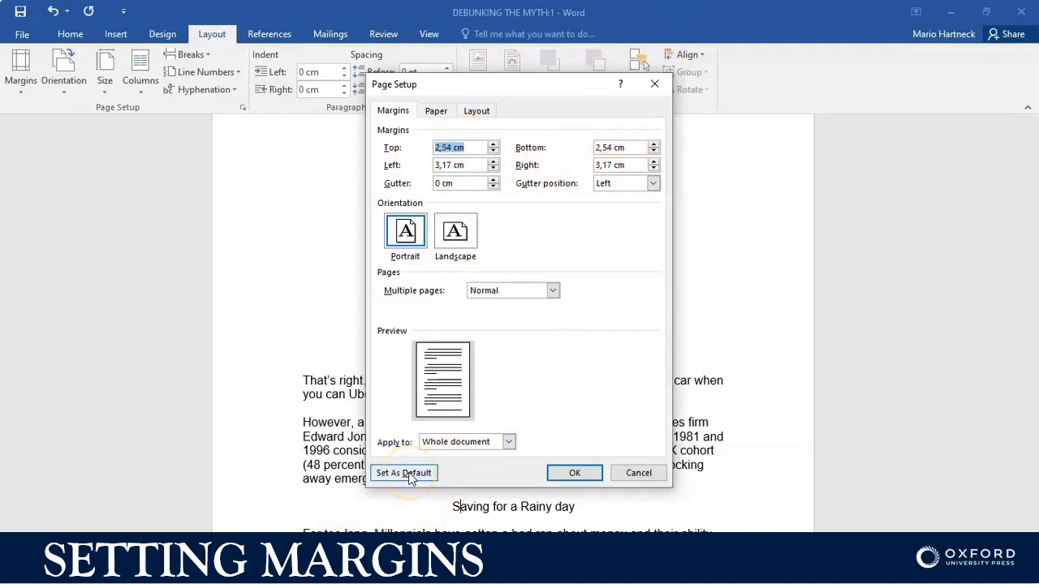
{"action": "left_click", "coordinate": [404, 472]}
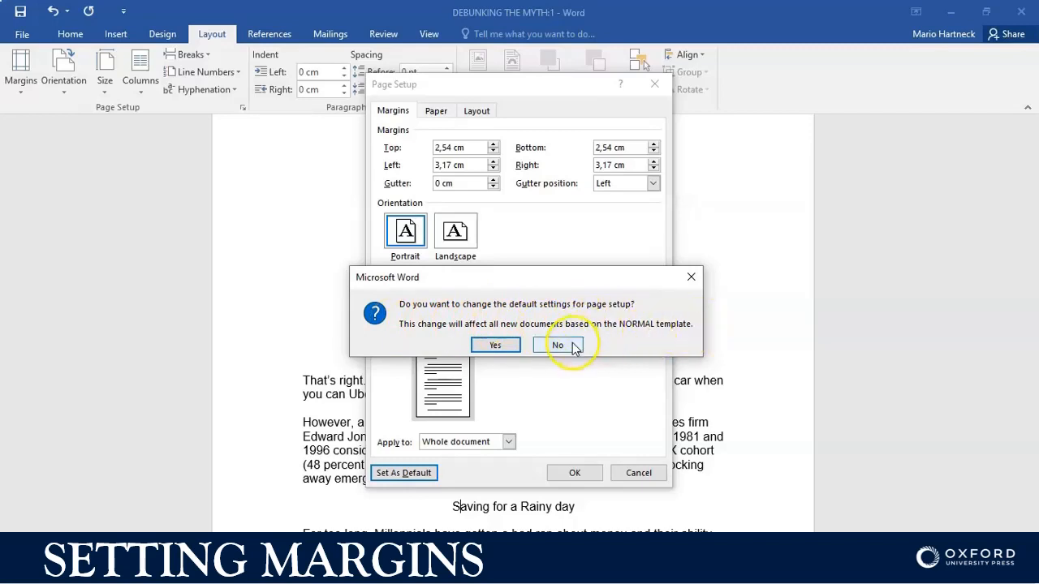
Answer No to making these margins the default for new documents
{"action": "left_click", "coordinate": [556, 345]}
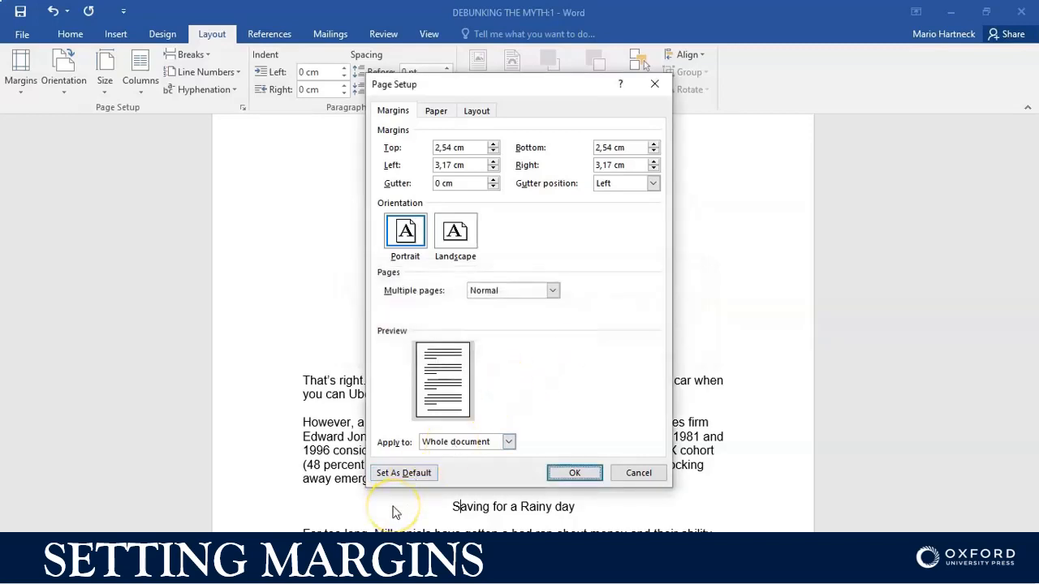
{"action": "mouse_move", "coordinate": [396, 512]}
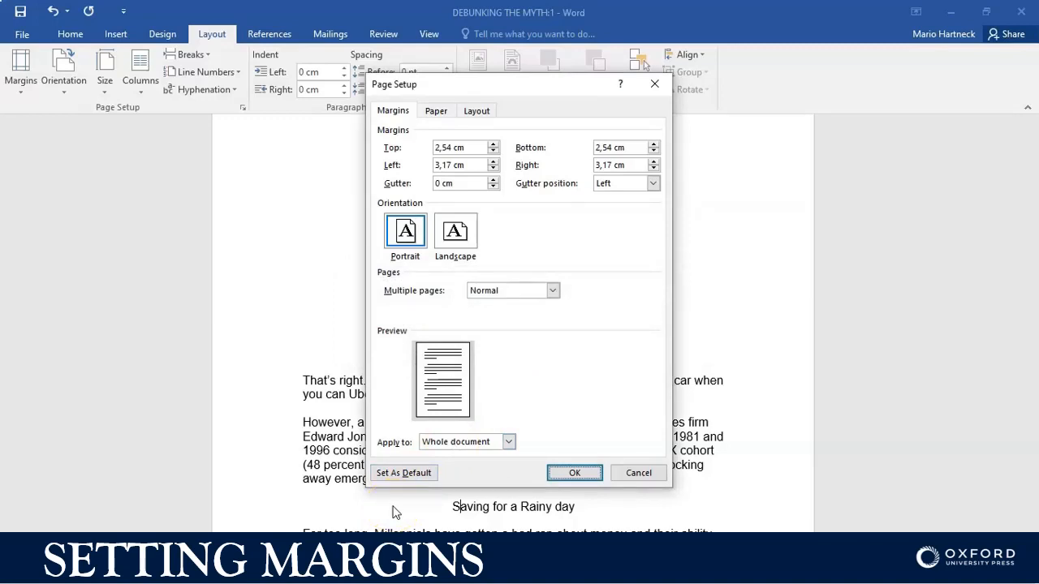